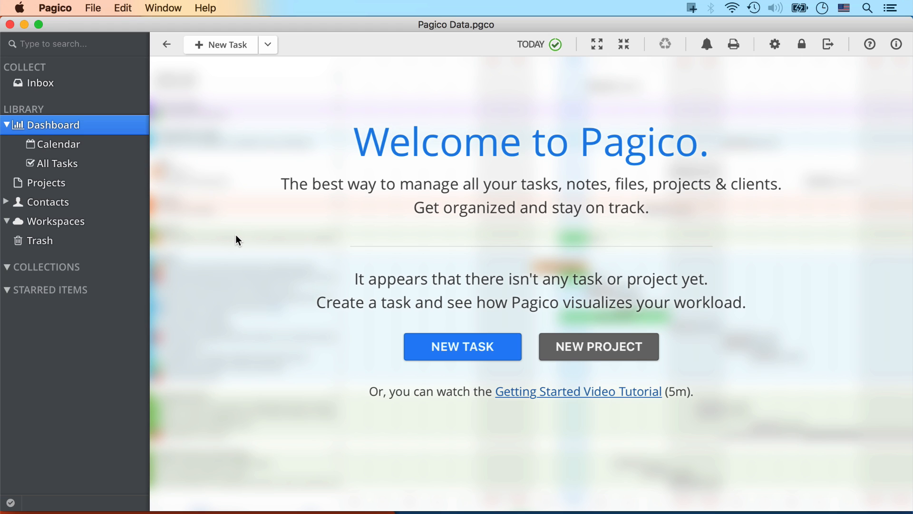
mouse_move(230, 55)
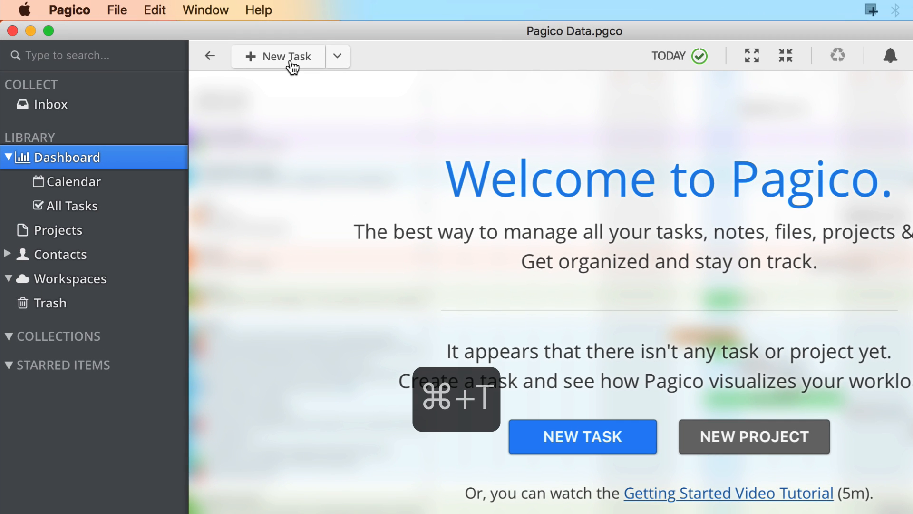
Draft an Inbox task 'Change car oil tomorrow' so the due date is recognised as Tomorrow
text(Change)
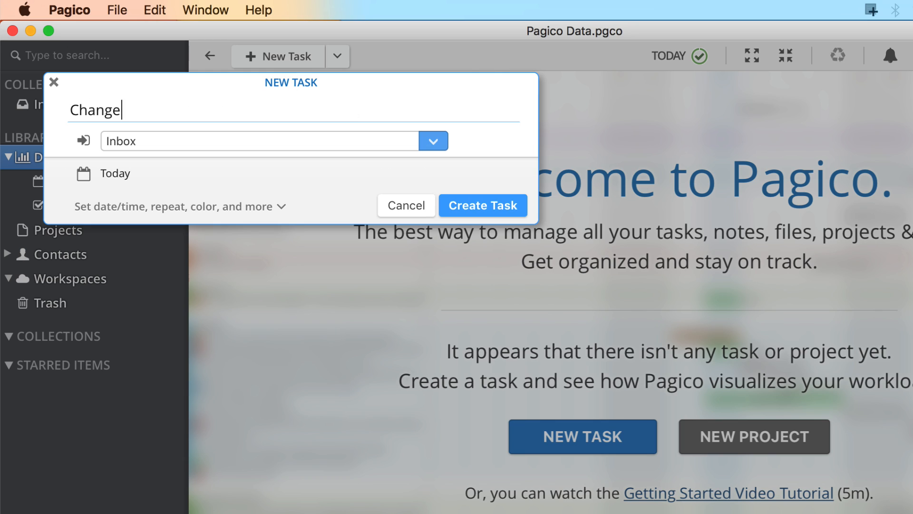
text(car oil tomorrow)
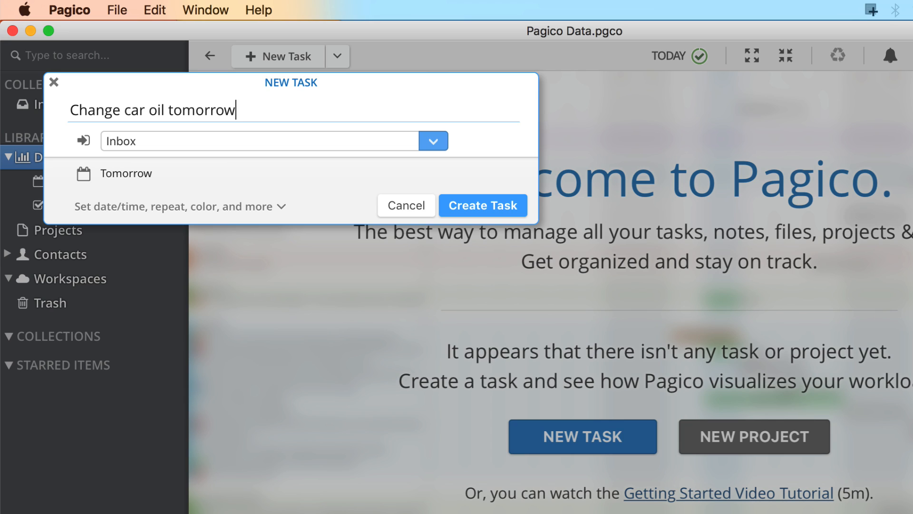
mouse_move(265, 220)
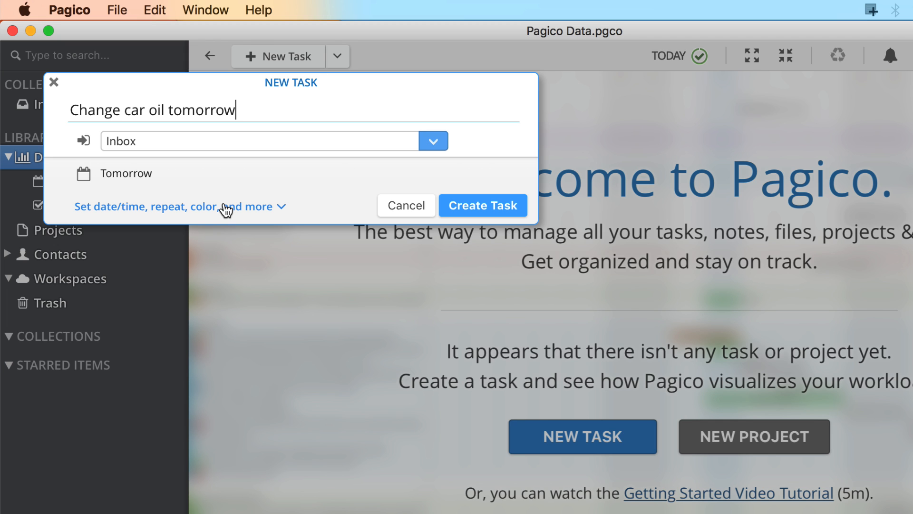
click(481, 205)
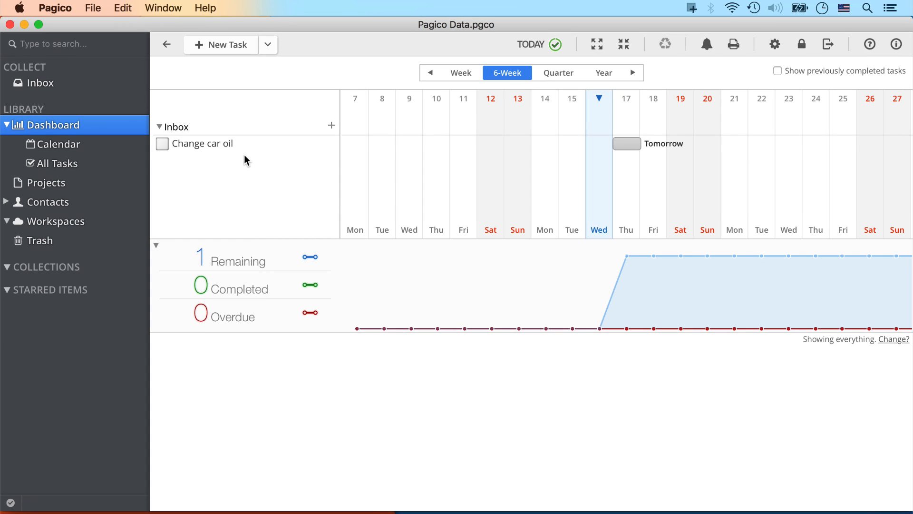
mouse_move(263, 220)
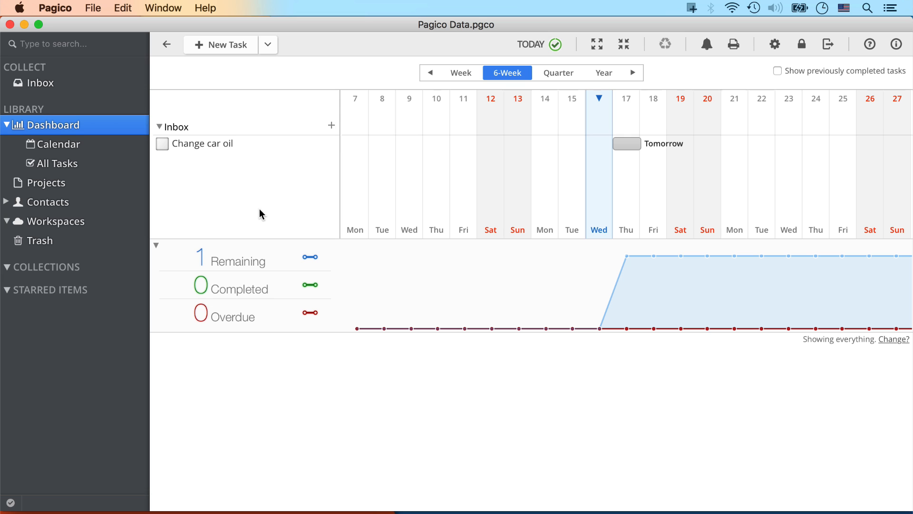
Show the Inbox listing the Change car oil task due tomorrow
click(40, 83)
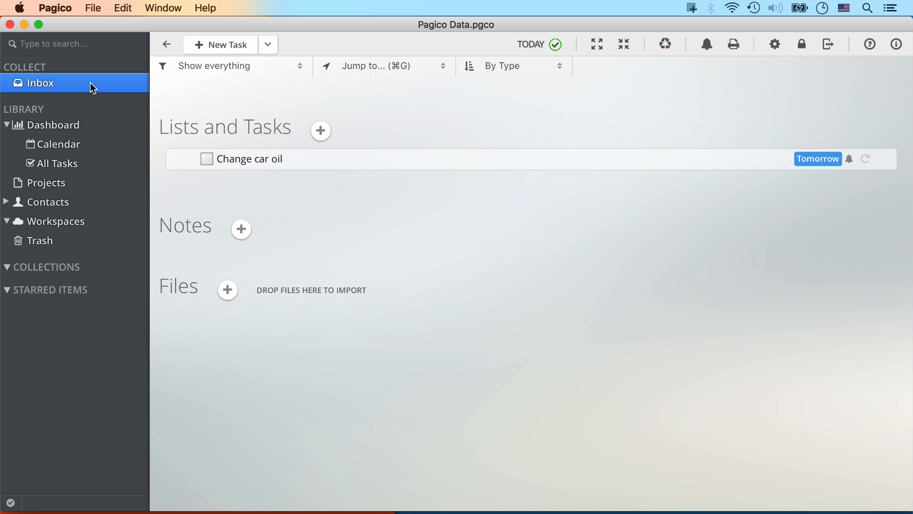
mouse_move(103, 93)
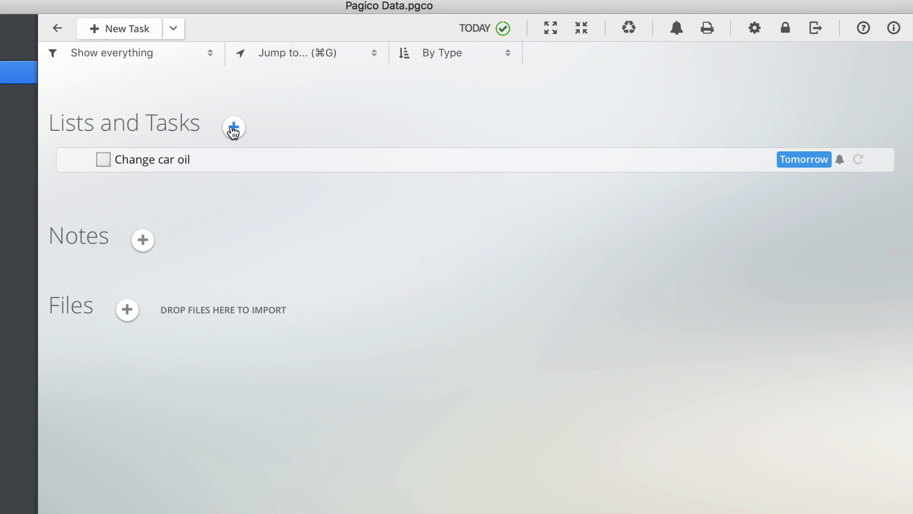
Add a 'Things to pick up' list with Milk, Protein bars, Bread and Engine oil, then go to Projects
click(234, 126)
text(Things to pick up)
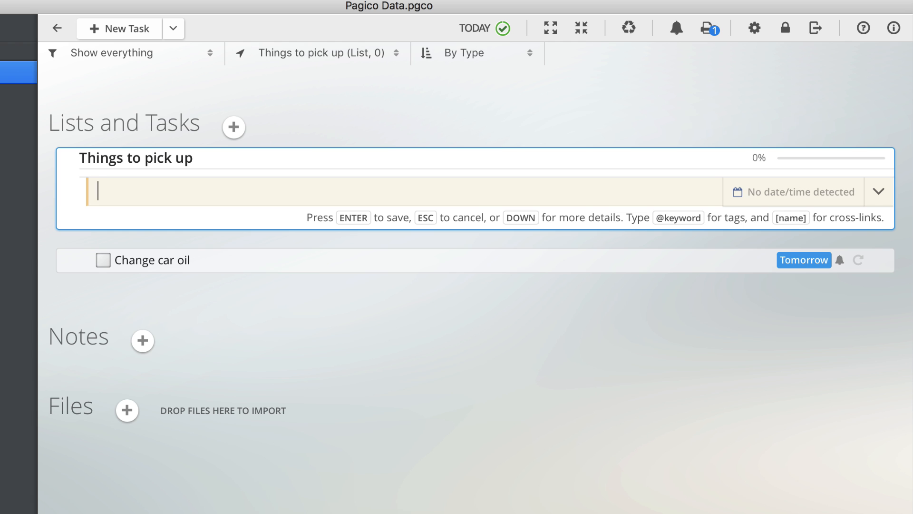
text(Protein bars)
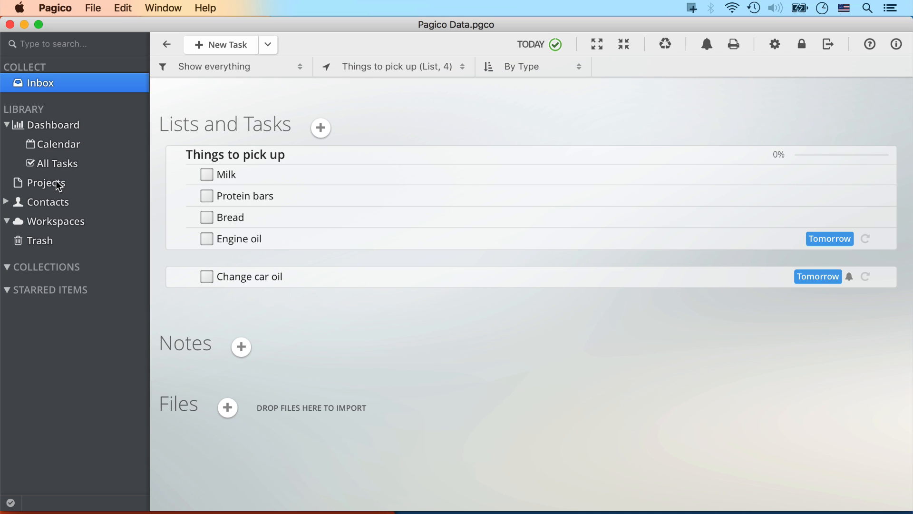
click(46, 182)
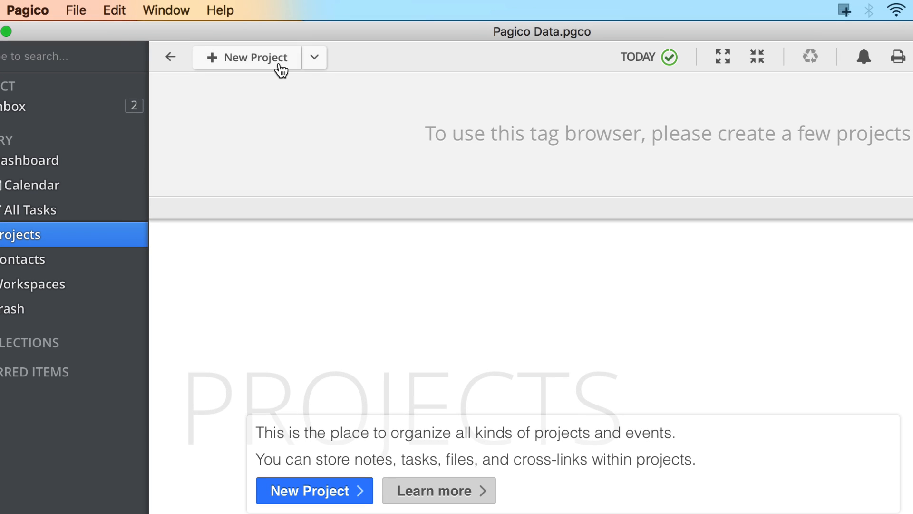
Create a new project named 'Online Documentation Overhaul'
click(245, 57)
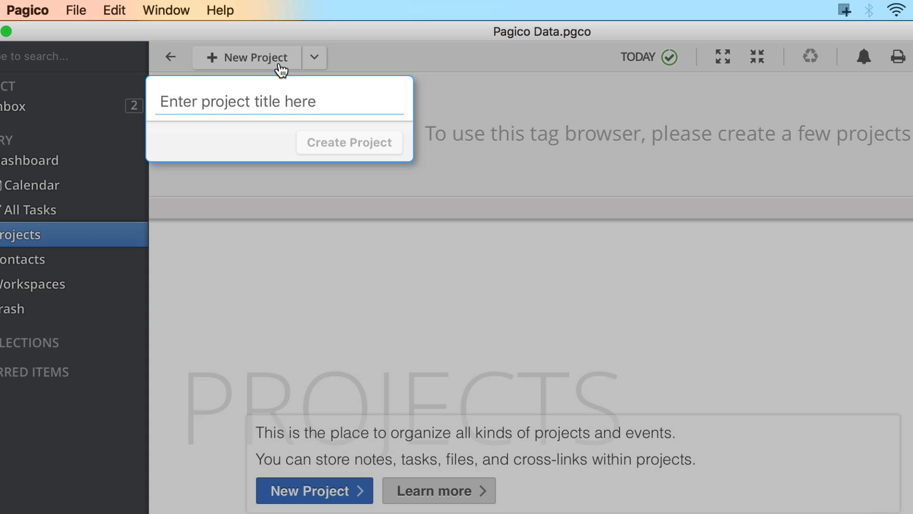
key(cmd+n)
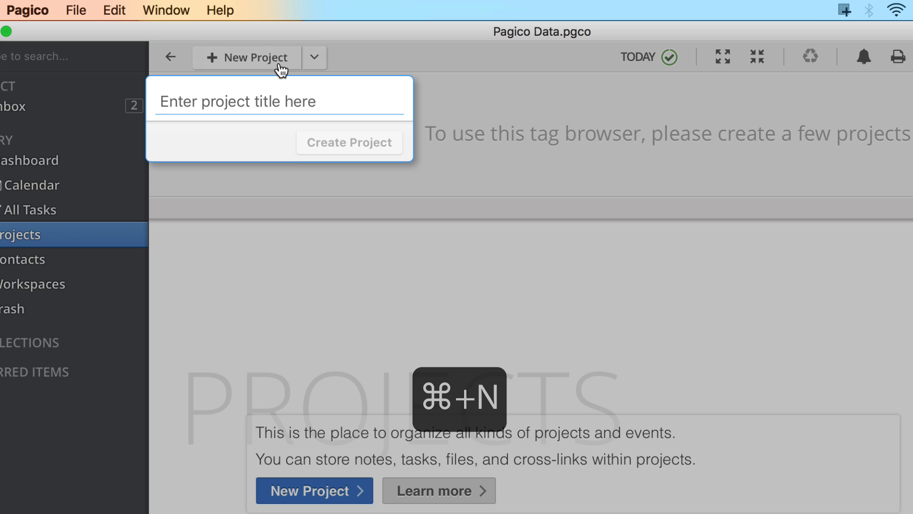
text(Online Documentation Overhaul)
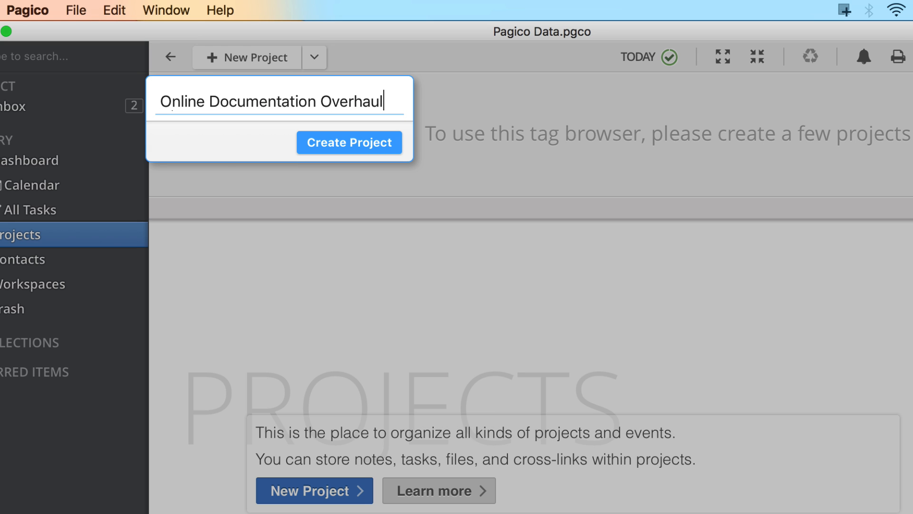
click(348, 142)
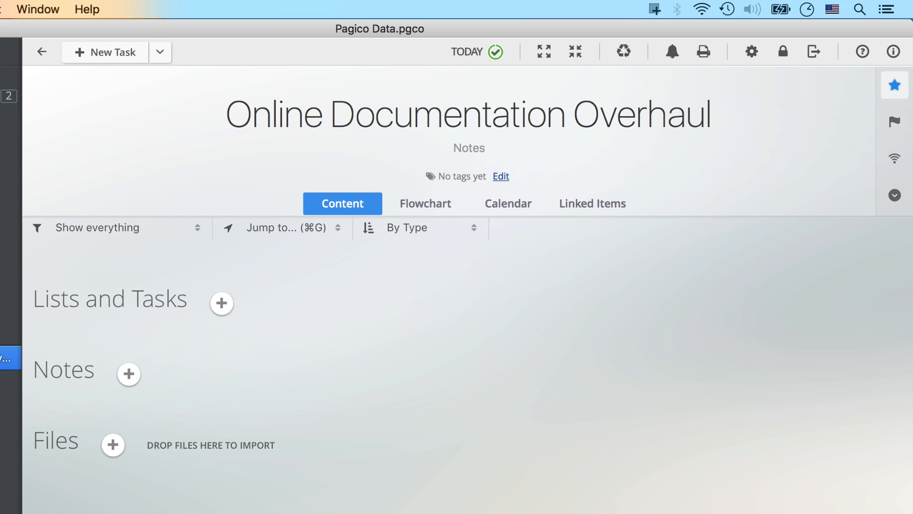
mouse_move(463, 163)
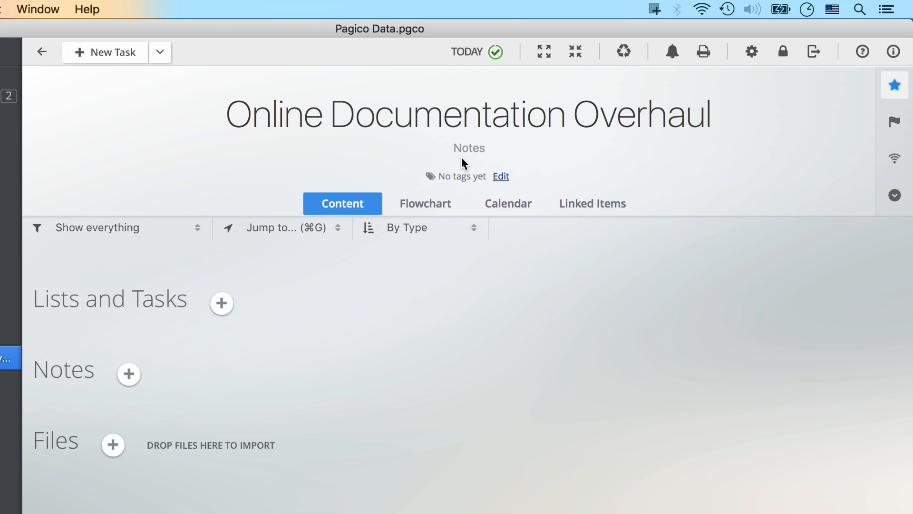
Tag the project with PAGICO, DOCUMENTATION and 2016 and save
click(500, 176)
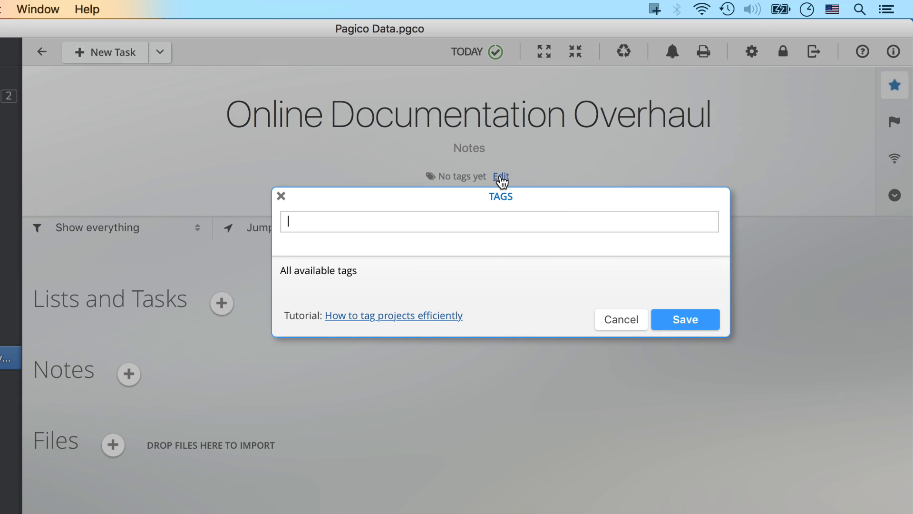
text(PAGICO DOCUMENTATION)
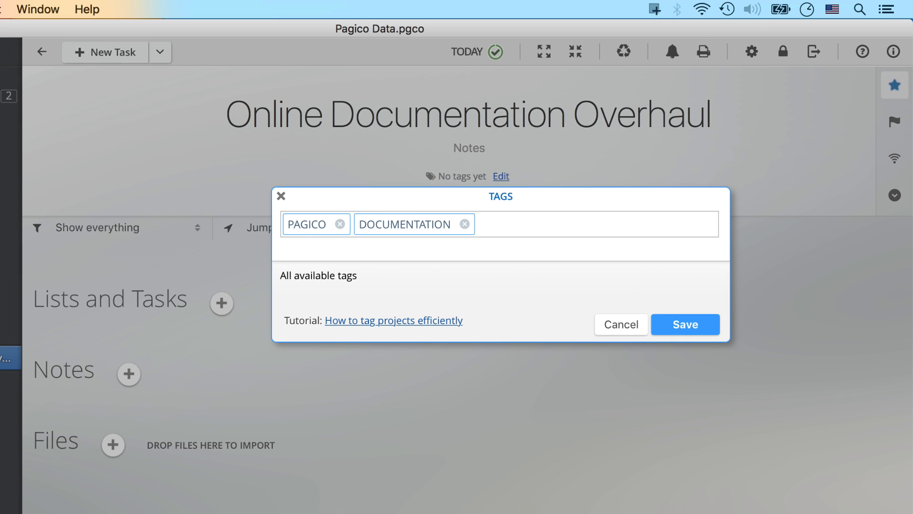
click(685, 325)
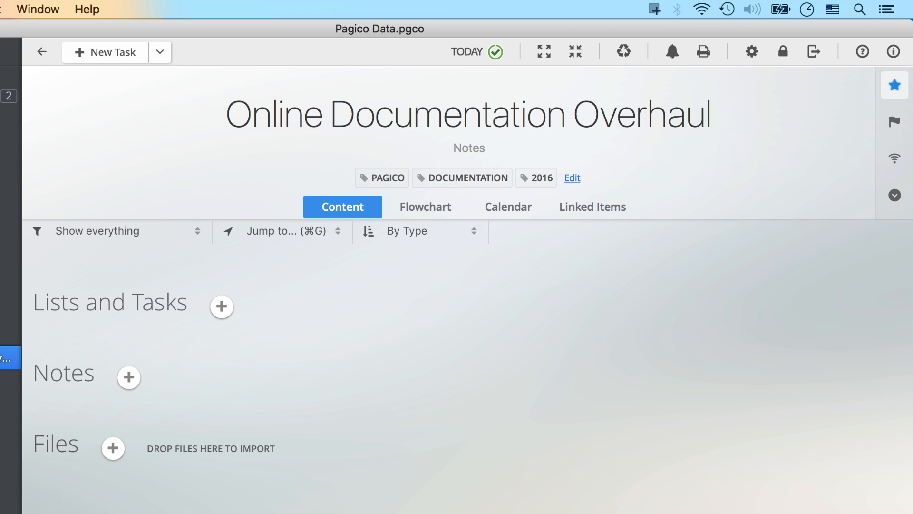
mouse_move(242, 291)
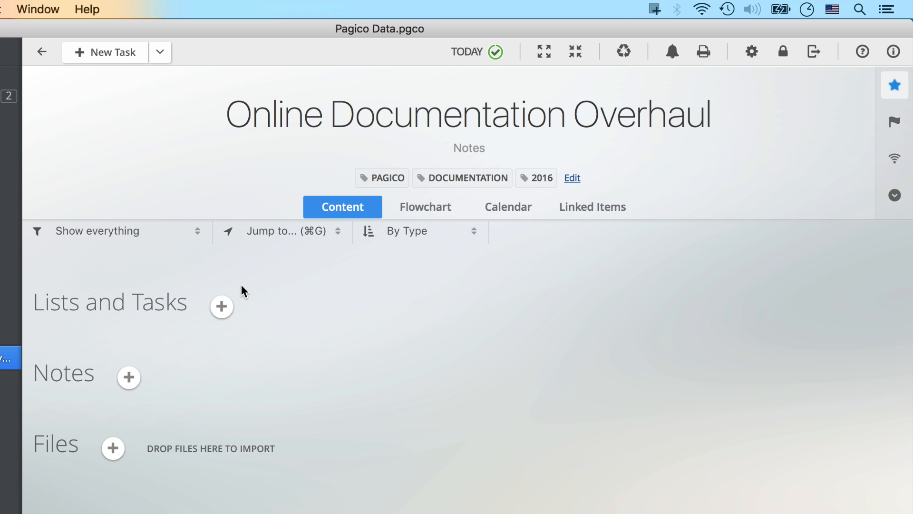
Add an Action Items list with Analyze current documentation, Identify missing topics on Wednesday and Draft articles on Thursday
click(221, 306)
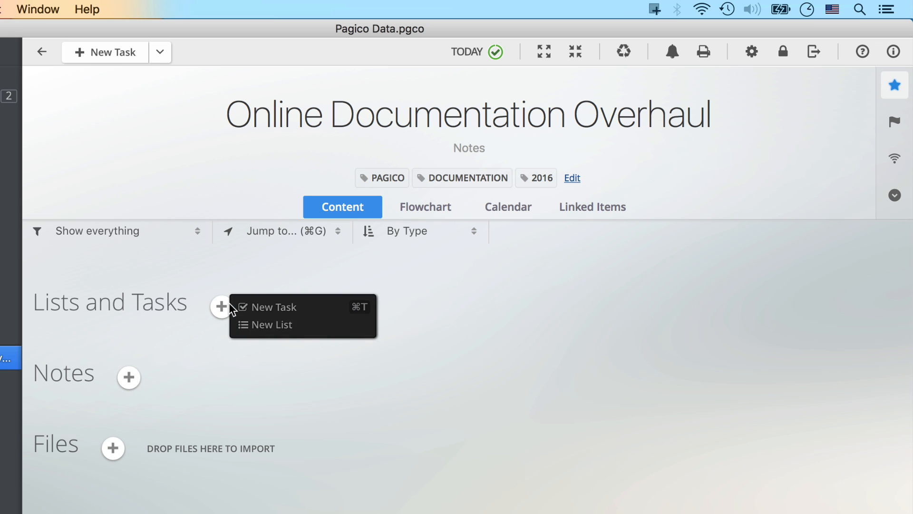
click(272, 324)
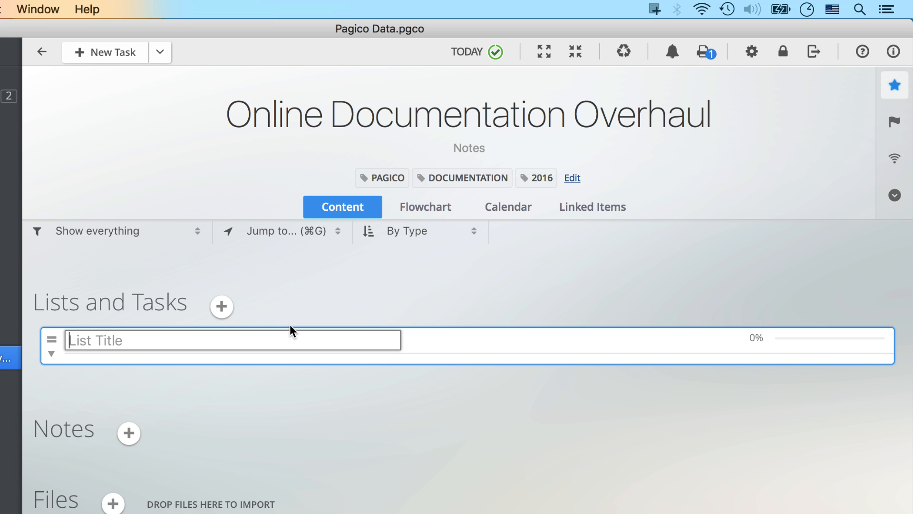
text(Action Items)
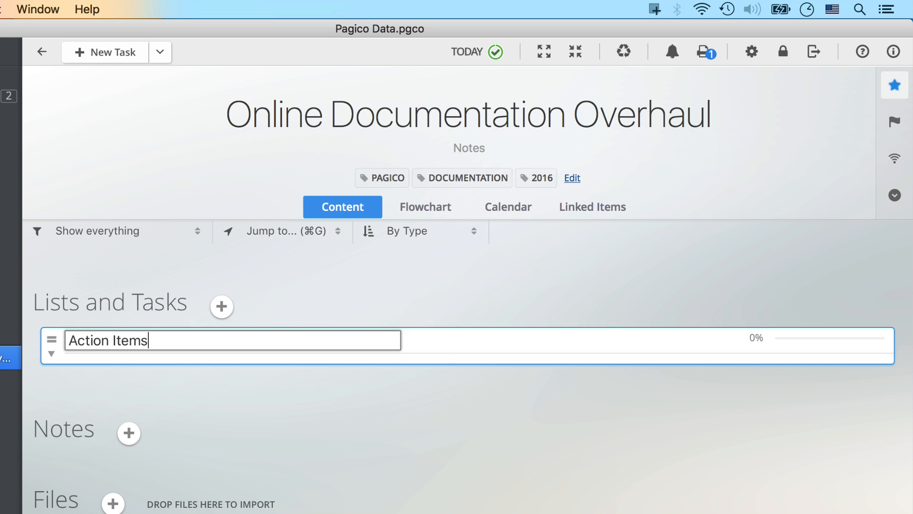
text(Analyze current documentation)
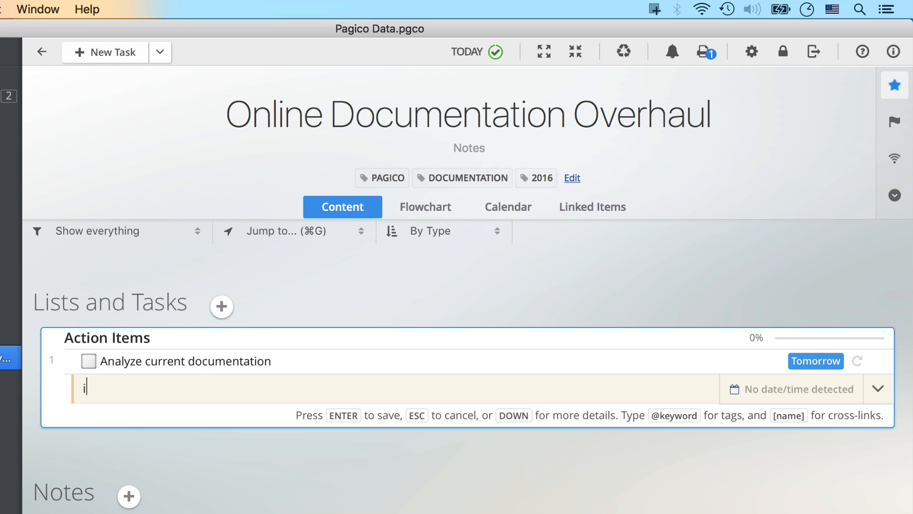
text(dentify missing topics on W)
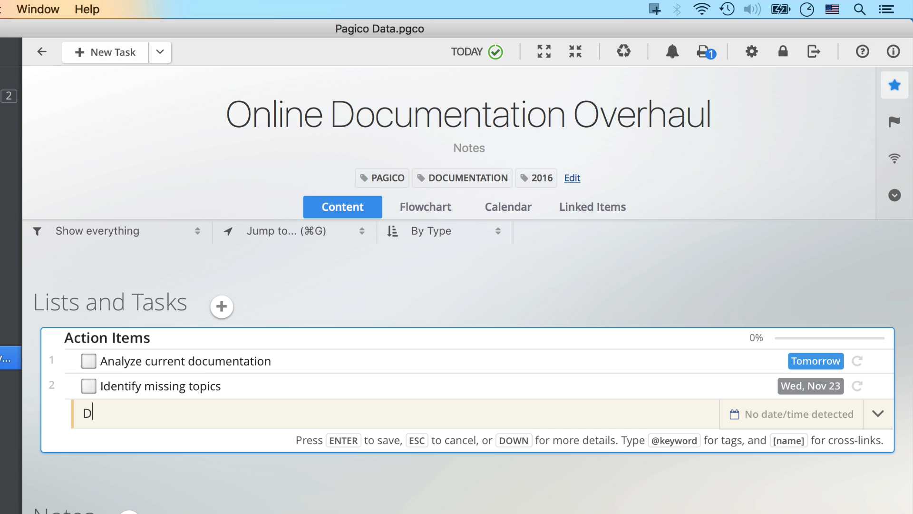
text(raft articles on Thursday)
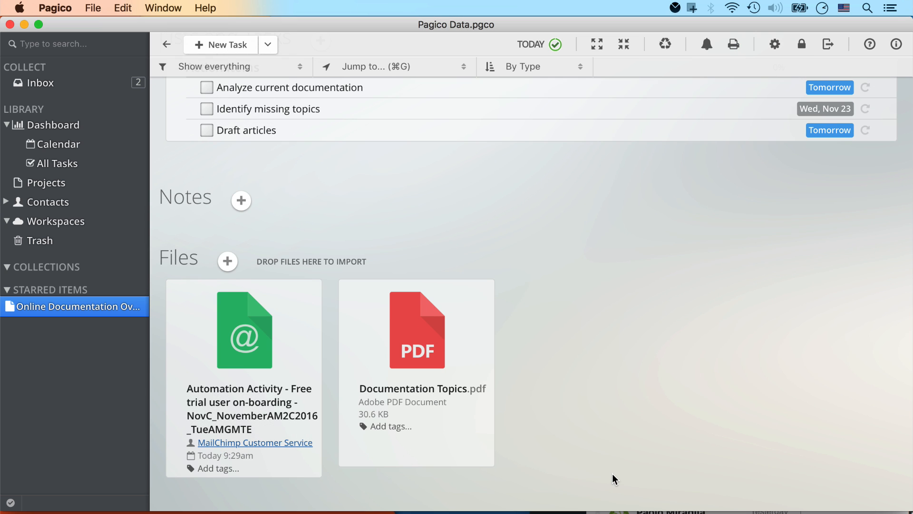
mouse_move(609, 466)
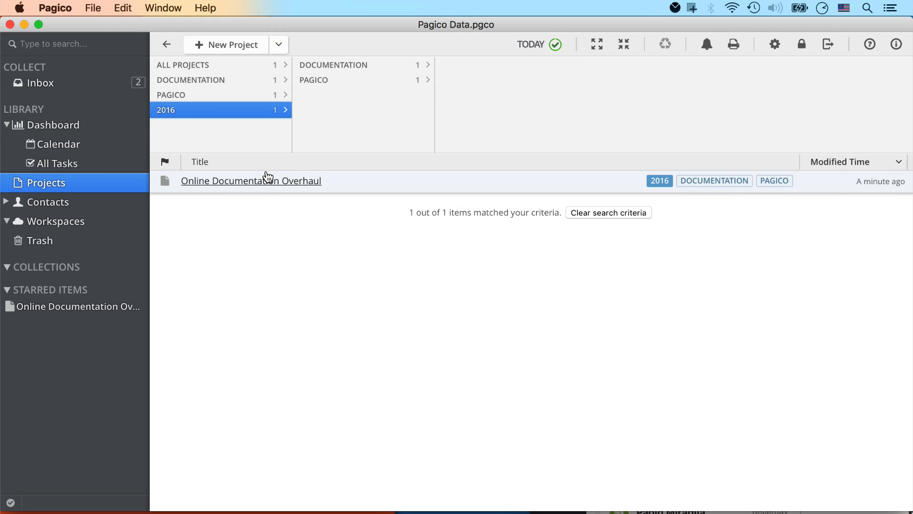
mouse_move(131, 201)
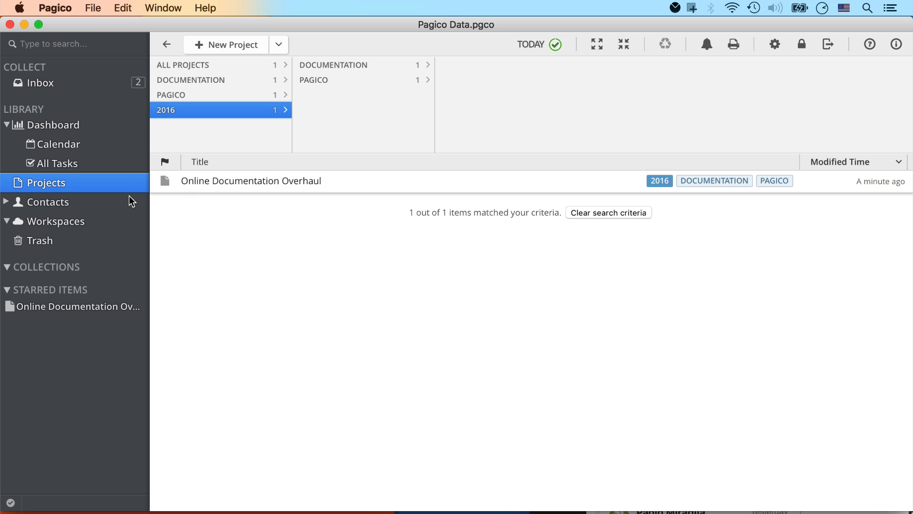
Go to Contacts to view the Apple Inc. company contact's info
click(48, 202)
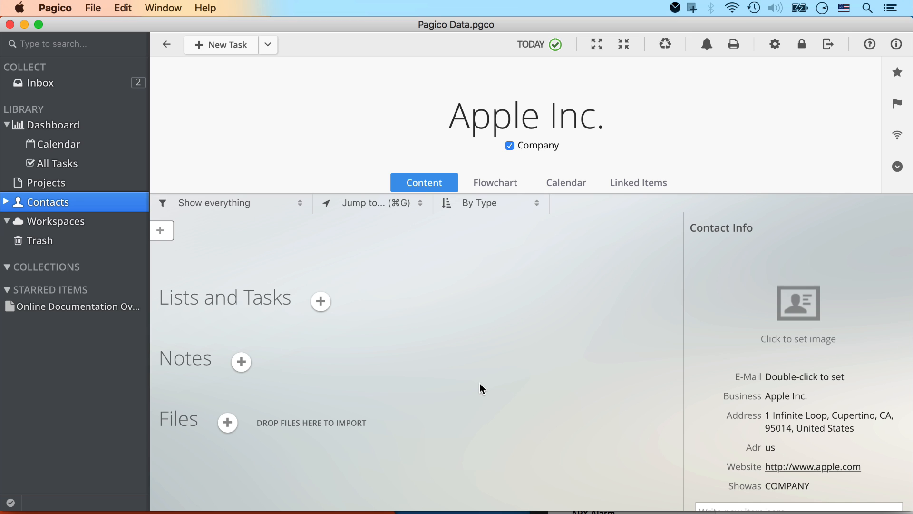
mouse_move(357, 231)
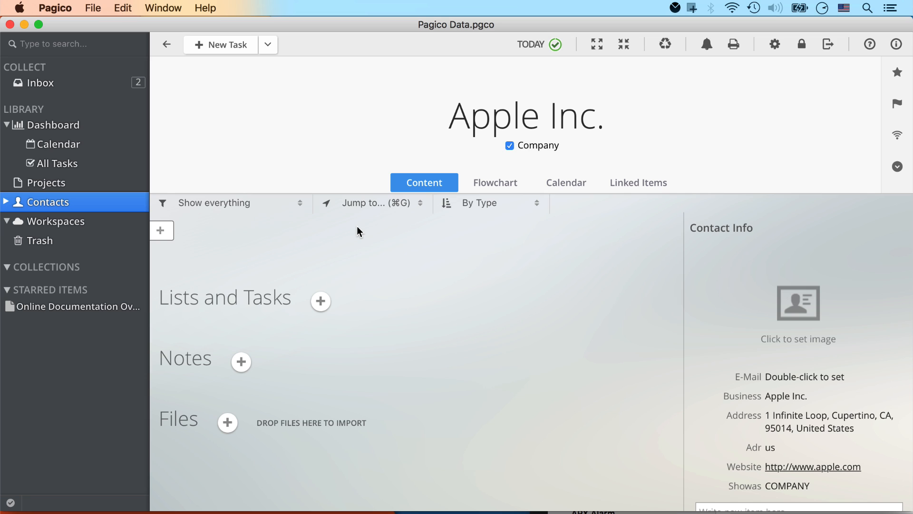
mouse_move(384, 182)
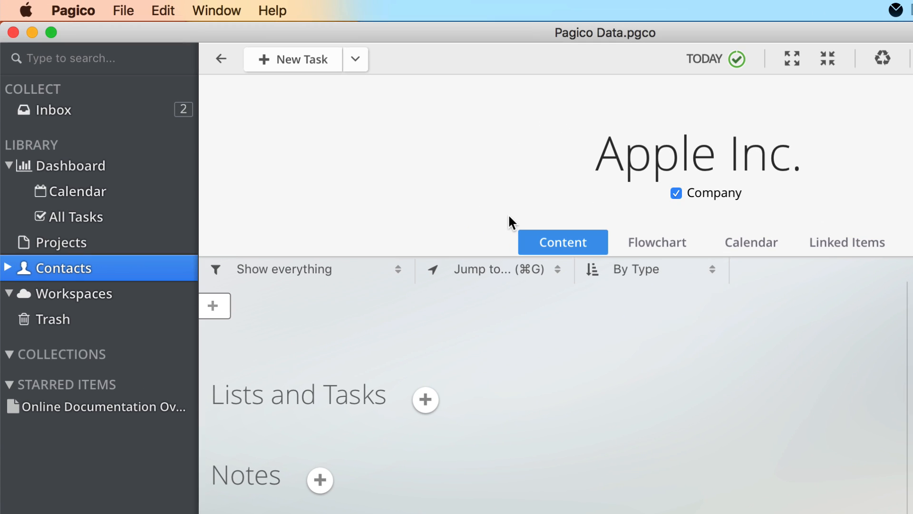
Create a new contact named Scott and star it
click(355, 59)
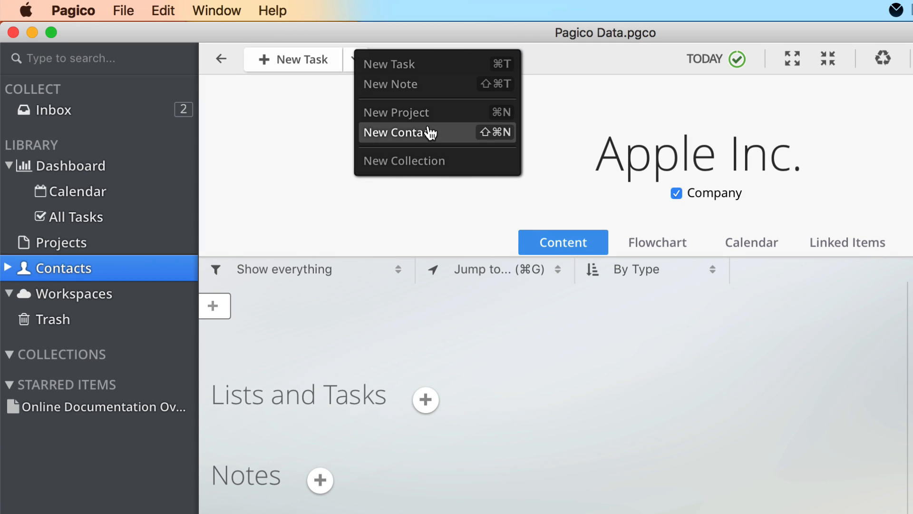
click(400, 132)
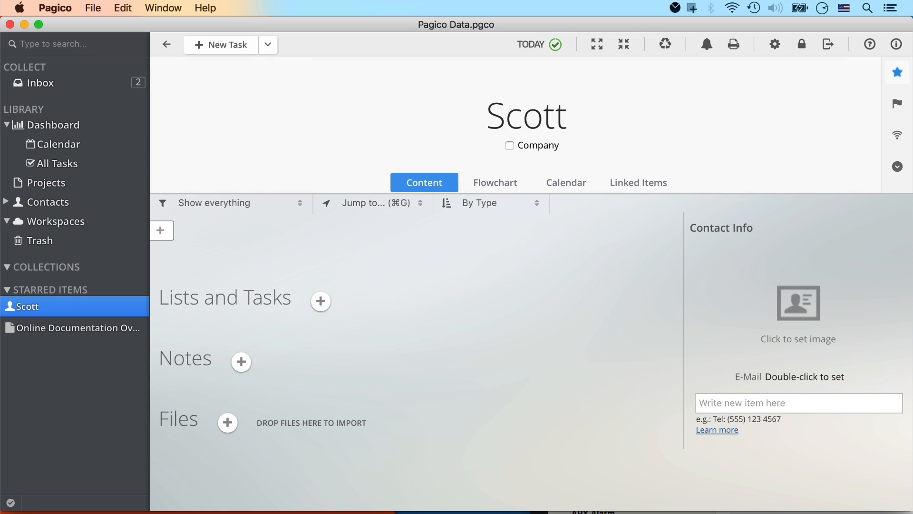
click(76, 328)
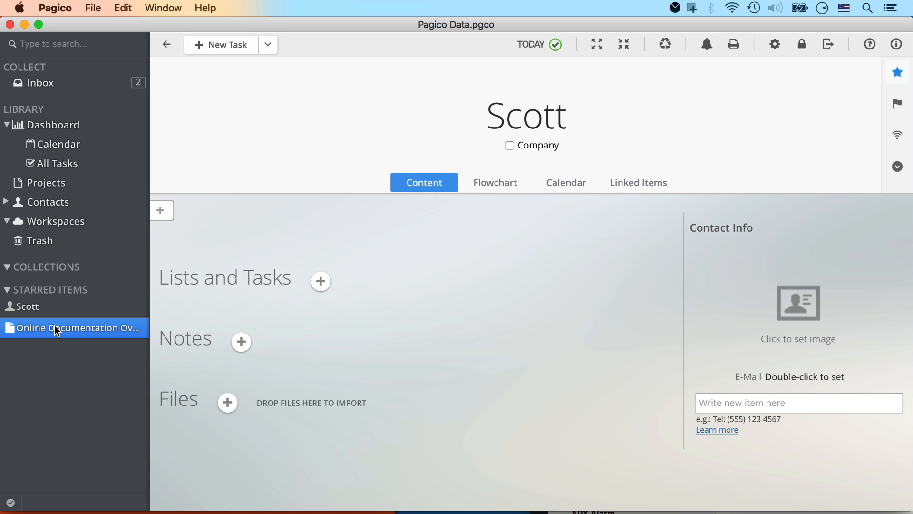
In the documentation project, link the Identify missing topics task to Scott by adding [Scott] to its title
click(75, 328)
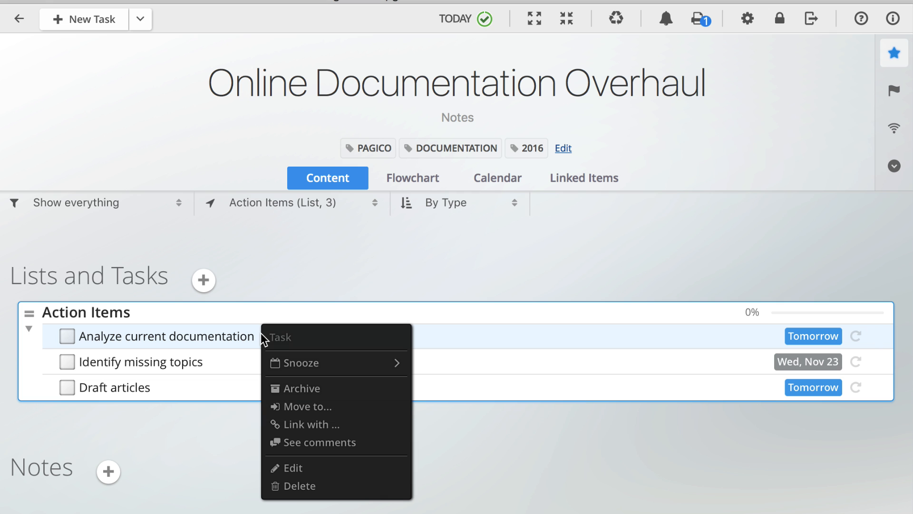
mouse_move(336, 424)
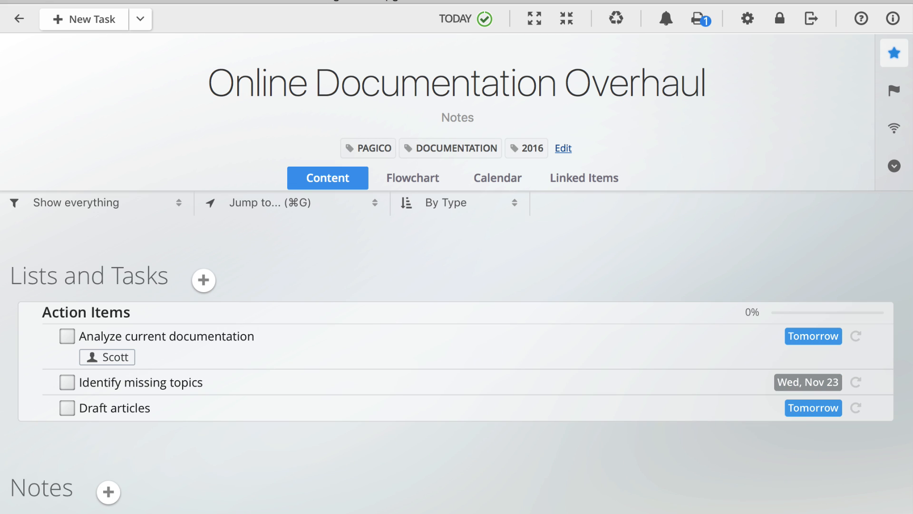
click(85, 312)
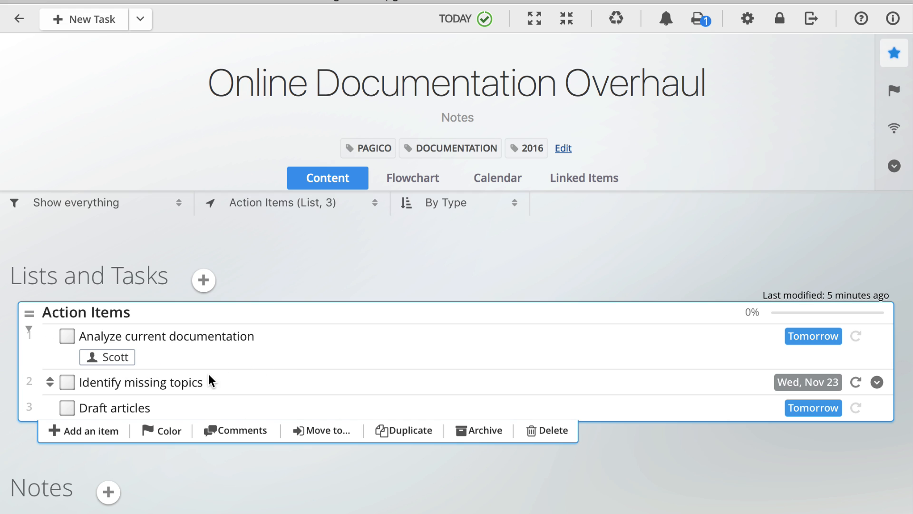
click(139, 382)
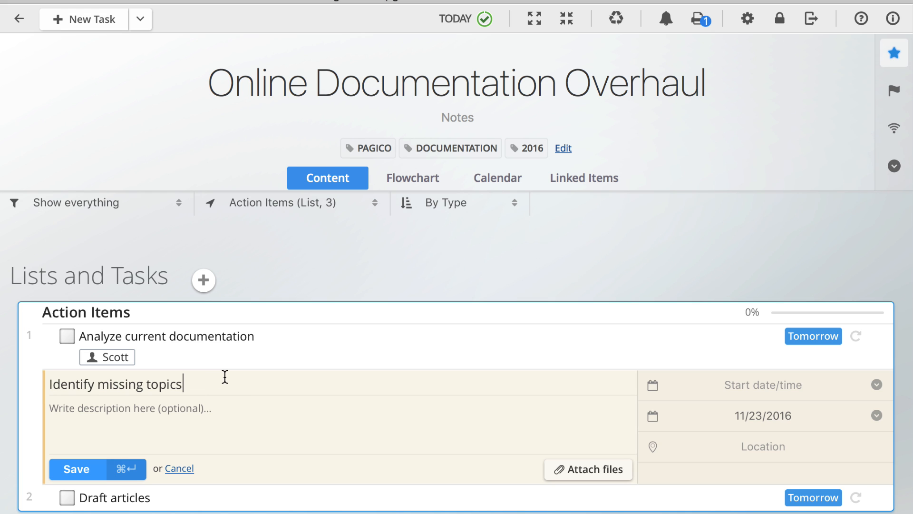
text([)
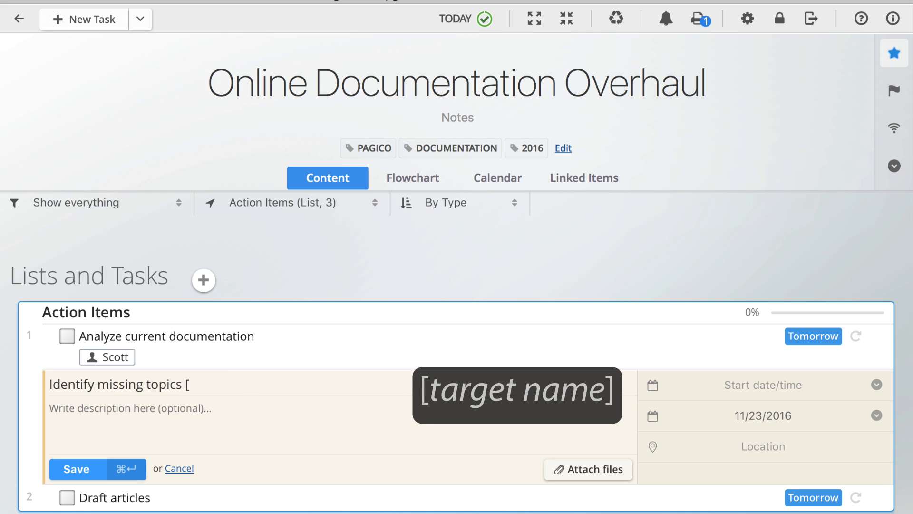
text(Scott])
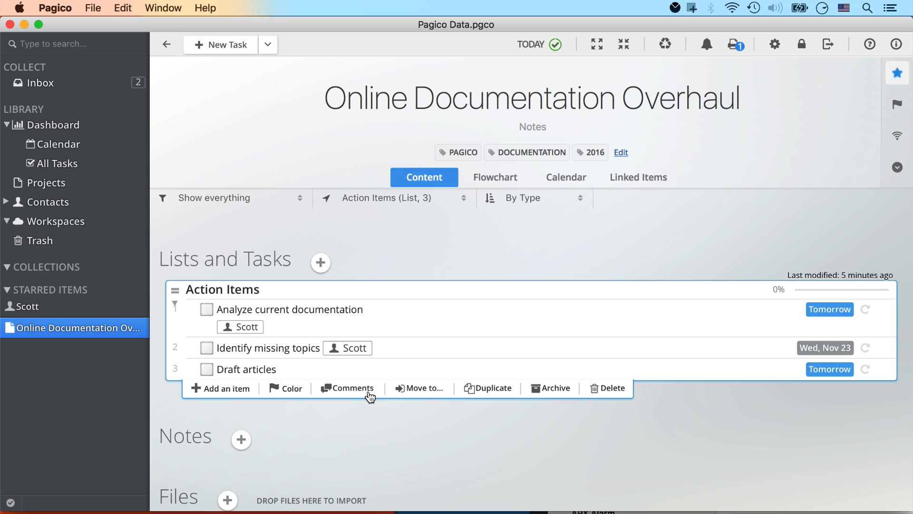
View Scott's contact page showing both linked tasks under Mentions
click(27, 307)
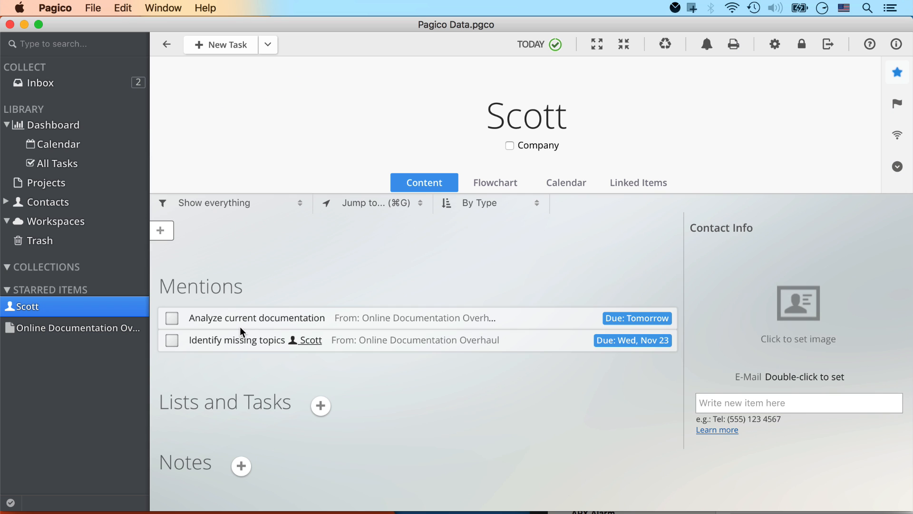
mouse_move(408, 275)
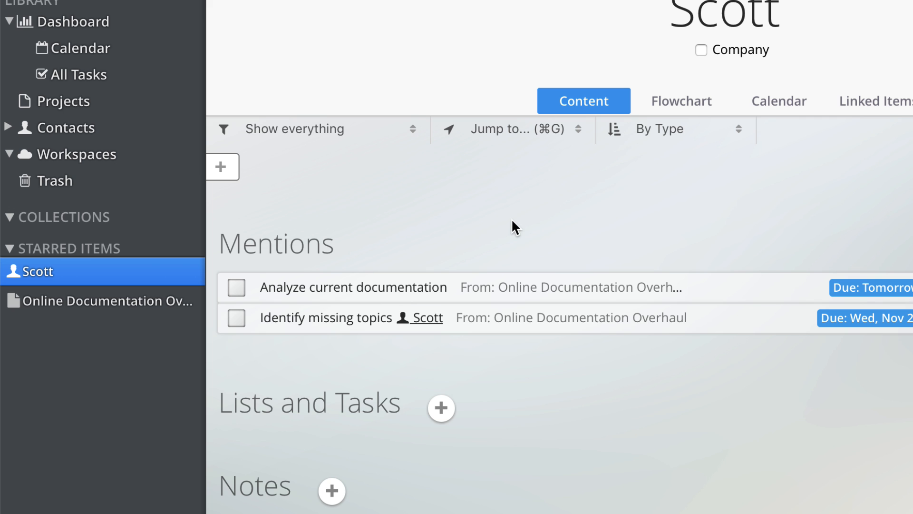
mouse_move(47, 294)
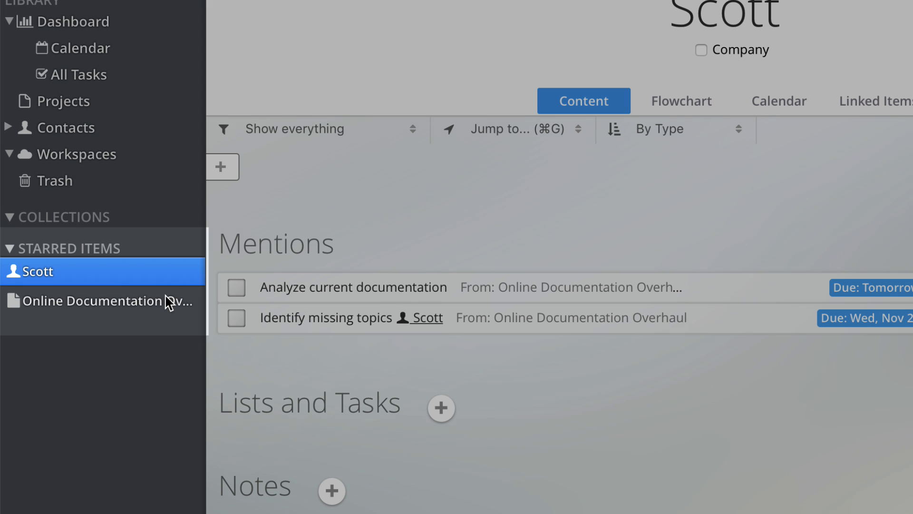
mouse_move(157, 302)
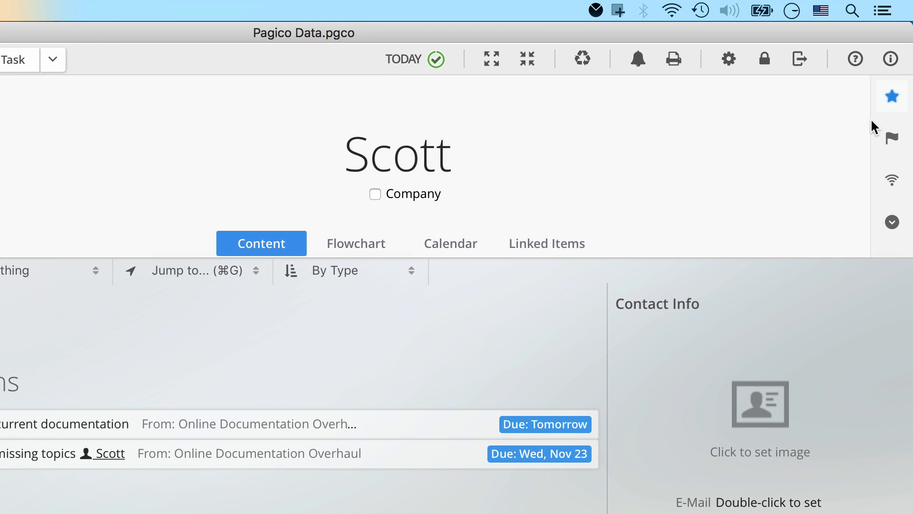
mouse_move(891, 96)
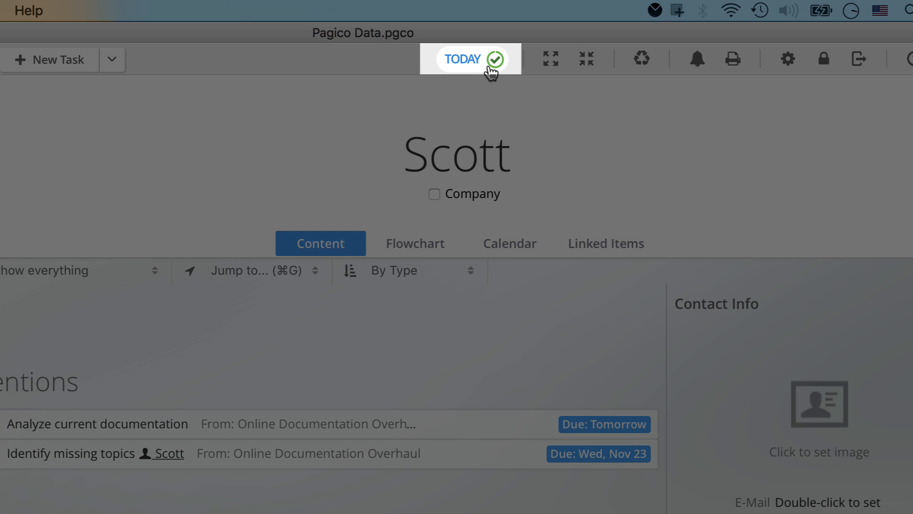
mouse_move(471, 59)
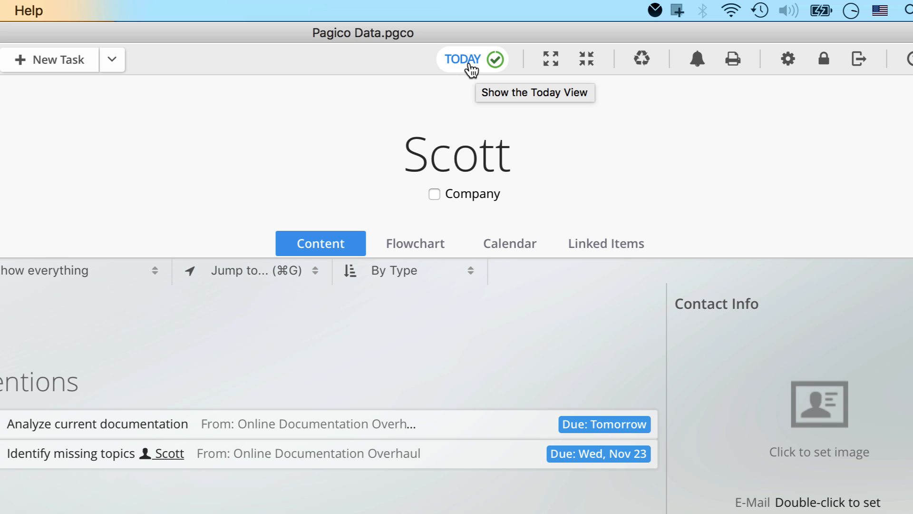
Show the Today overview with today's and upcoming tasks
click(472, 59)
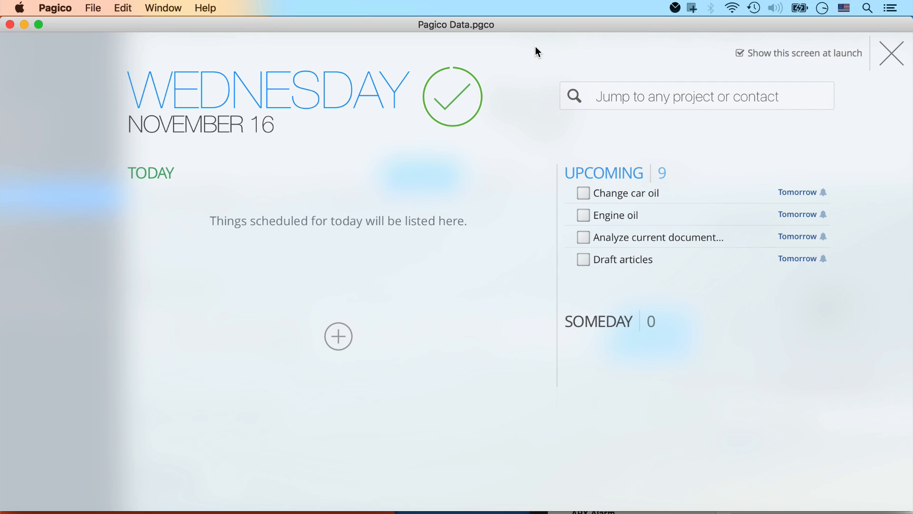
mouse_move(410, 211)
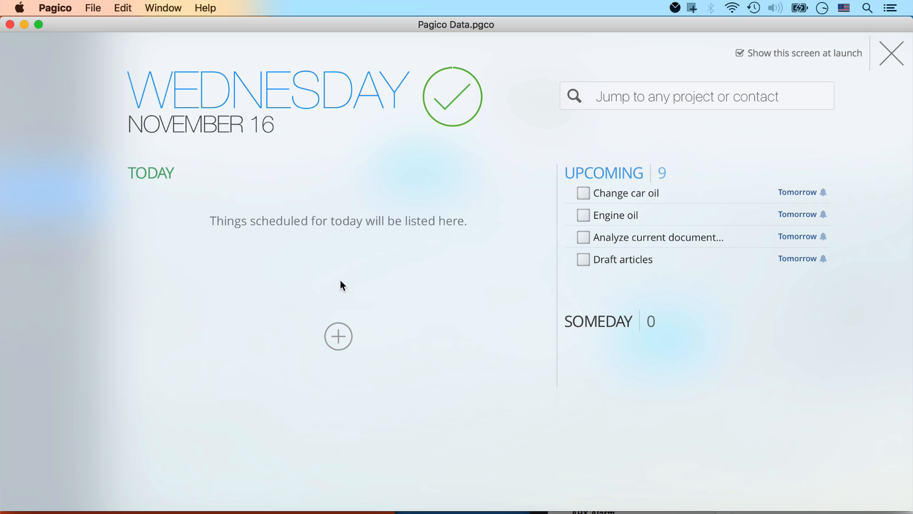
mouse_move(325, 243)
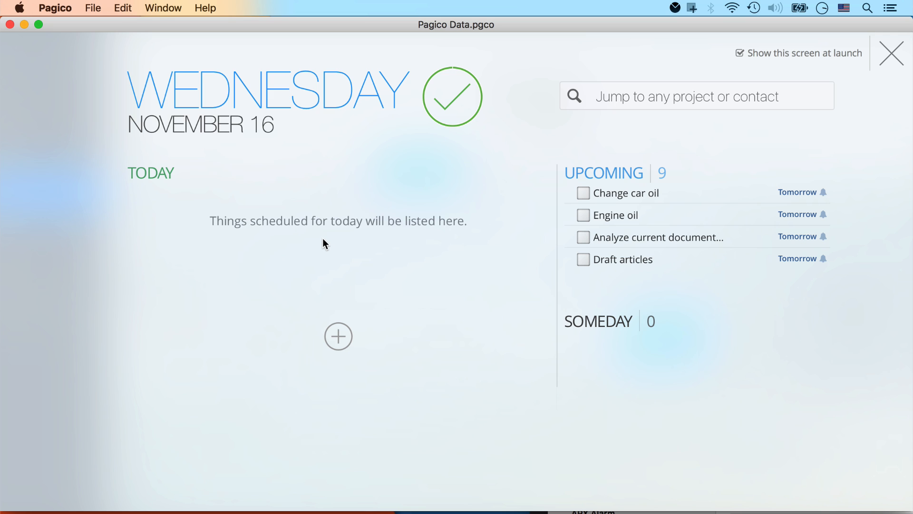
mouse_move(679, 220)
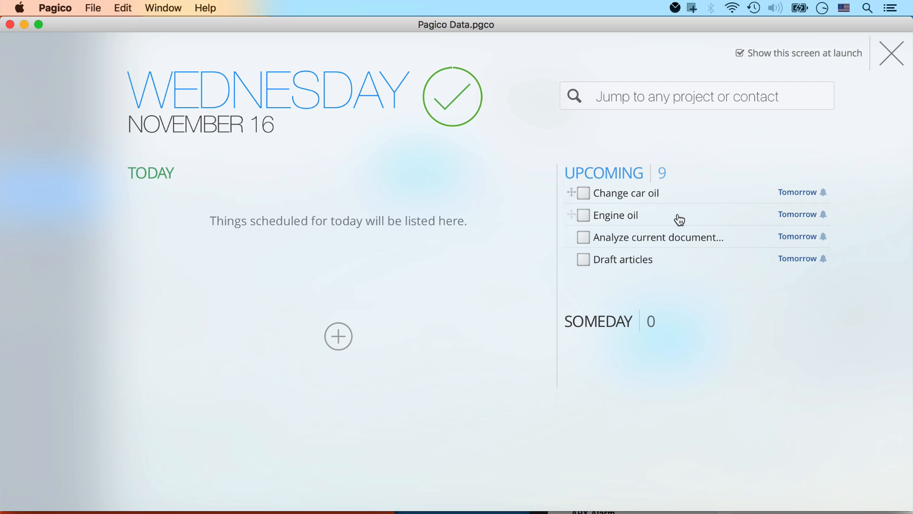
mouse_move(658, 251)
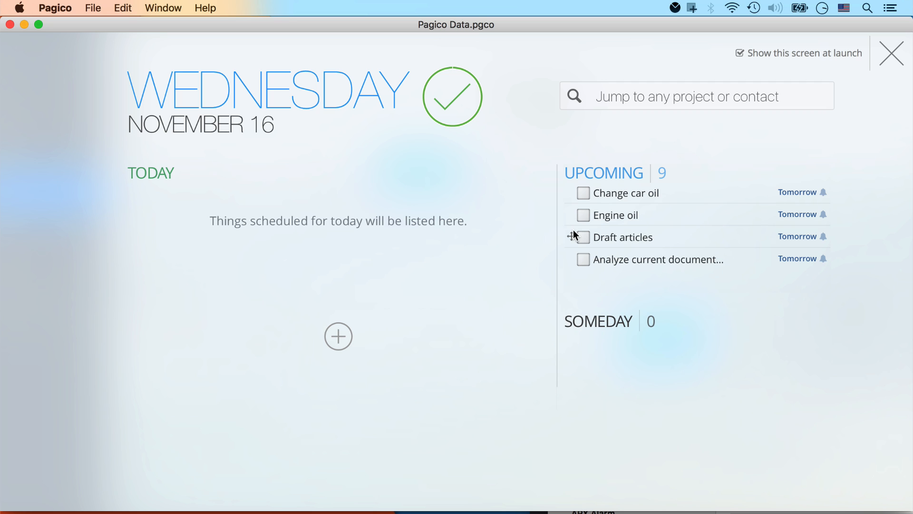
mouse_move(580, 400)
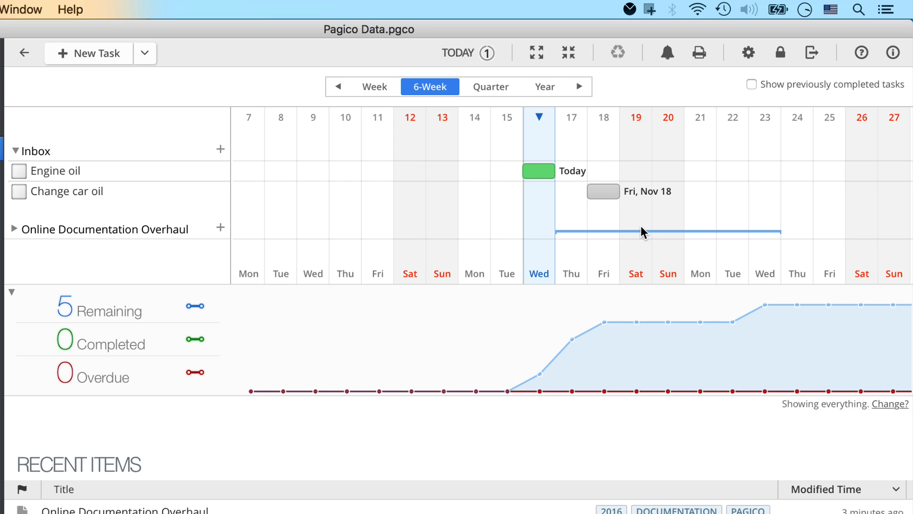
mouse_move(603, 192)
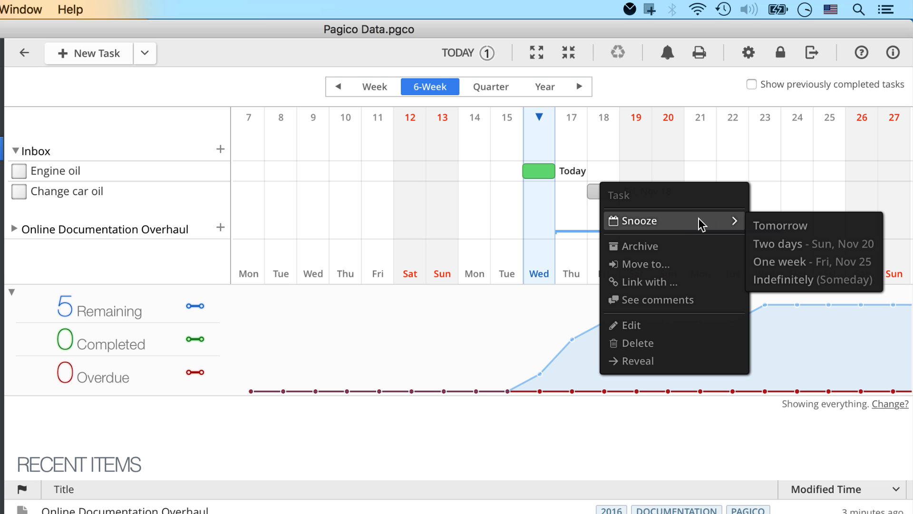
mouse_move(811, 263)
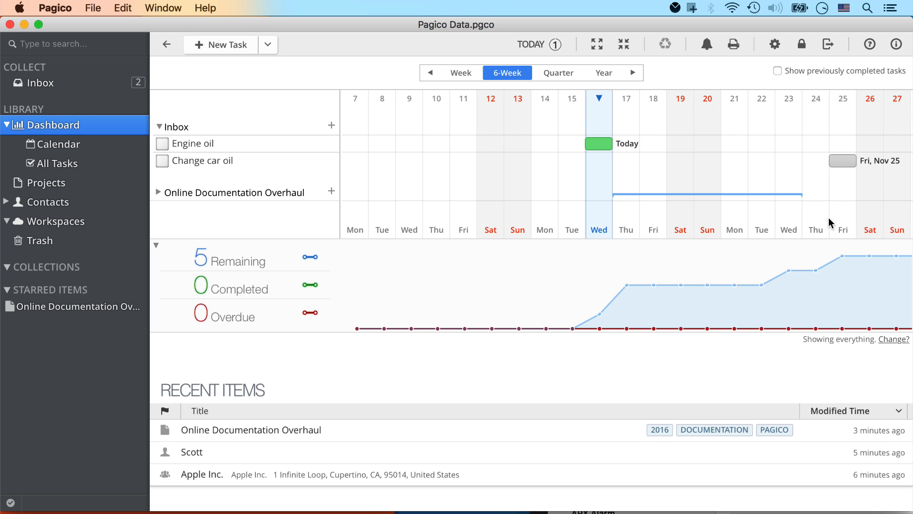
mouse_move(35, 256)
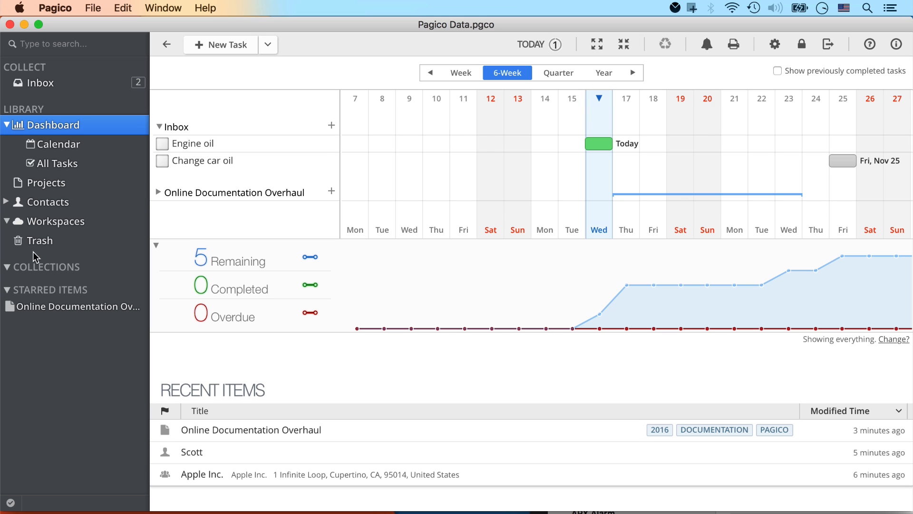
From the Workspaces page, sign up for a new Pagico ID and dismiss the account-ready confirmation
click(52, 221)
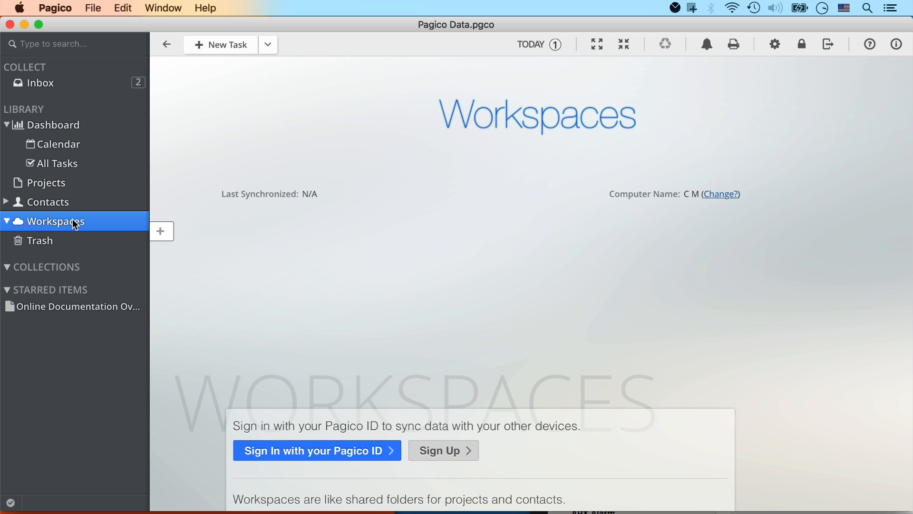
scroll(down, 3)
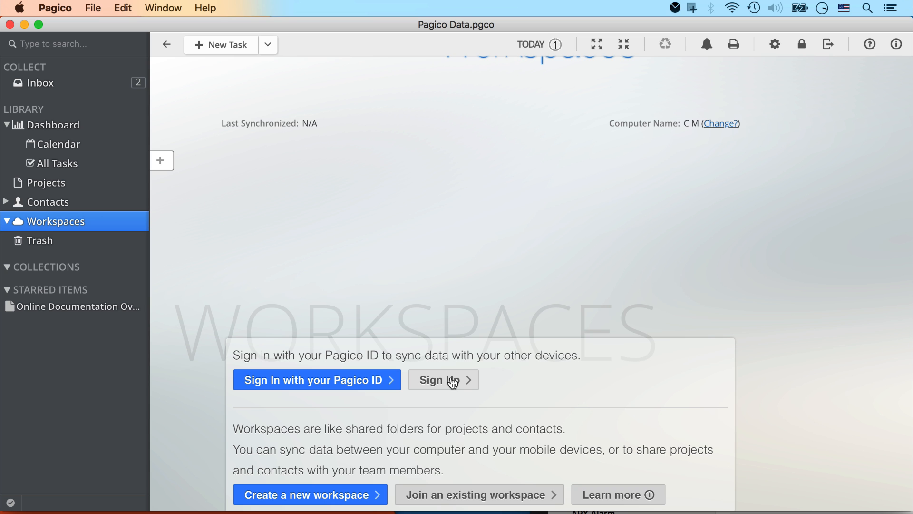
click(443, 379)
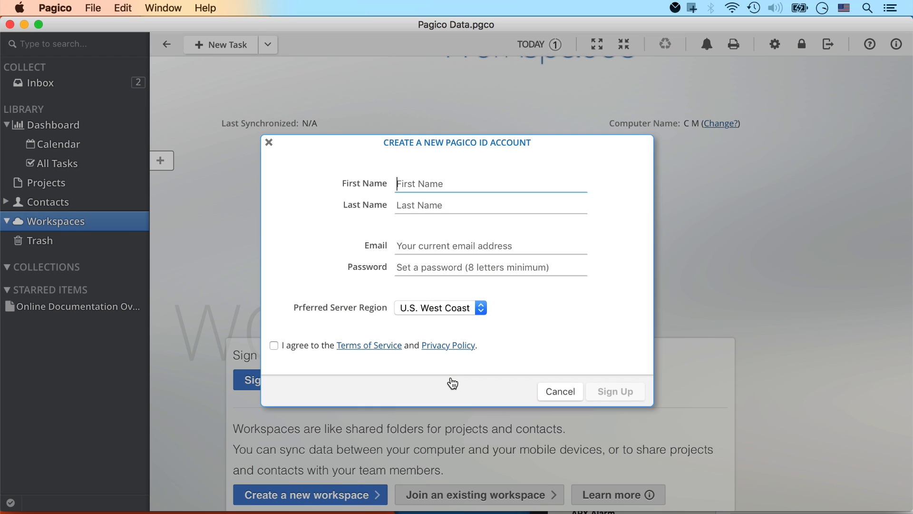
click(615, 391)
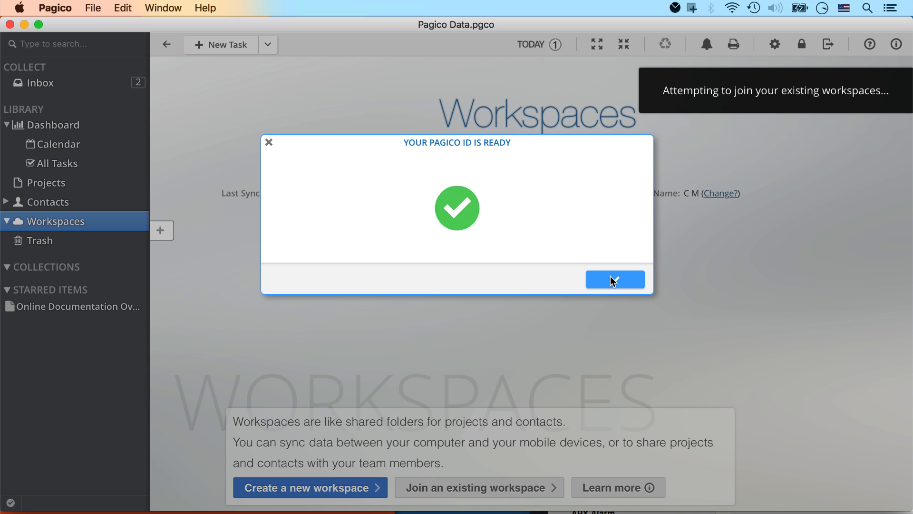
click(614, 278)
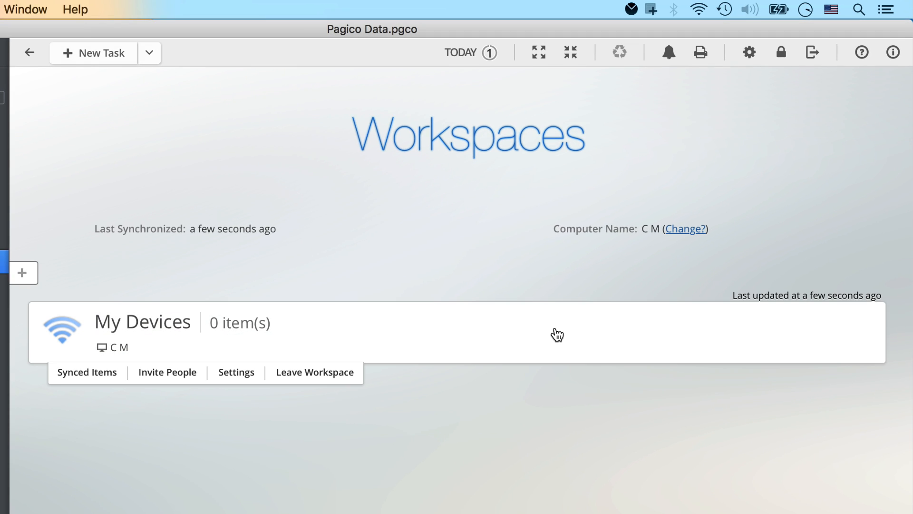
mouse_move(159, 338)
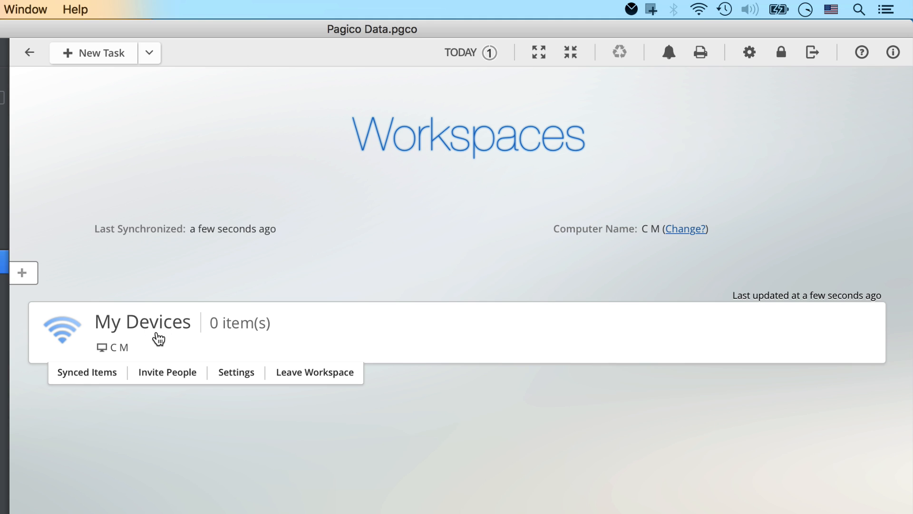
mouse_move(150, 342)
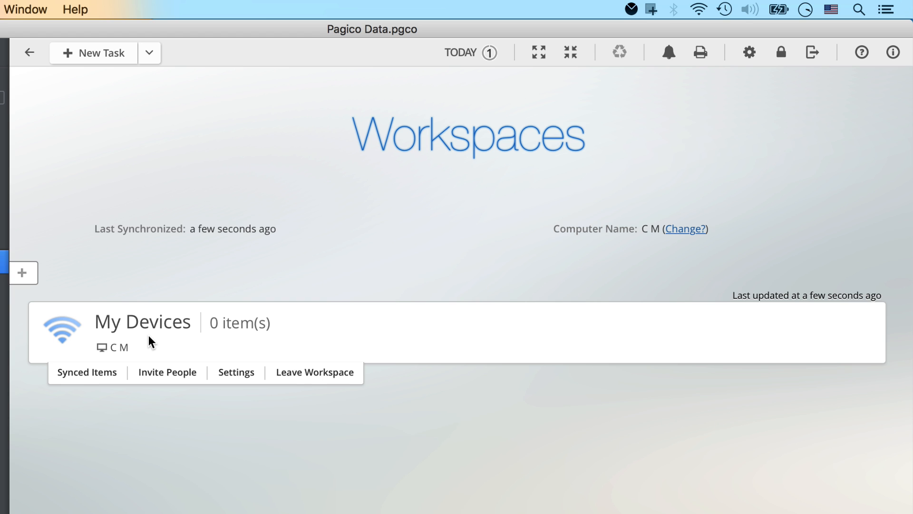
Share the Online Documentation Overhaul project into the My Devices workspace as its one synced item
click(143, 323)
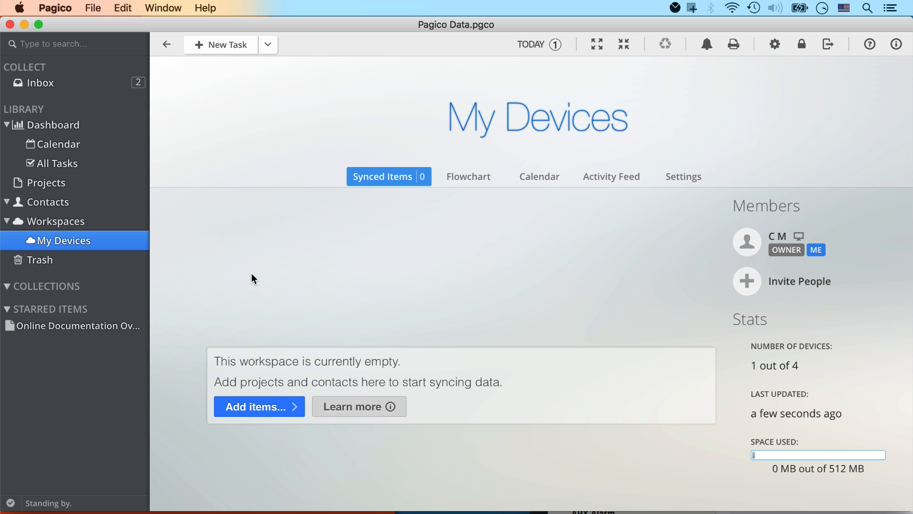
mouse_move(263, 282)
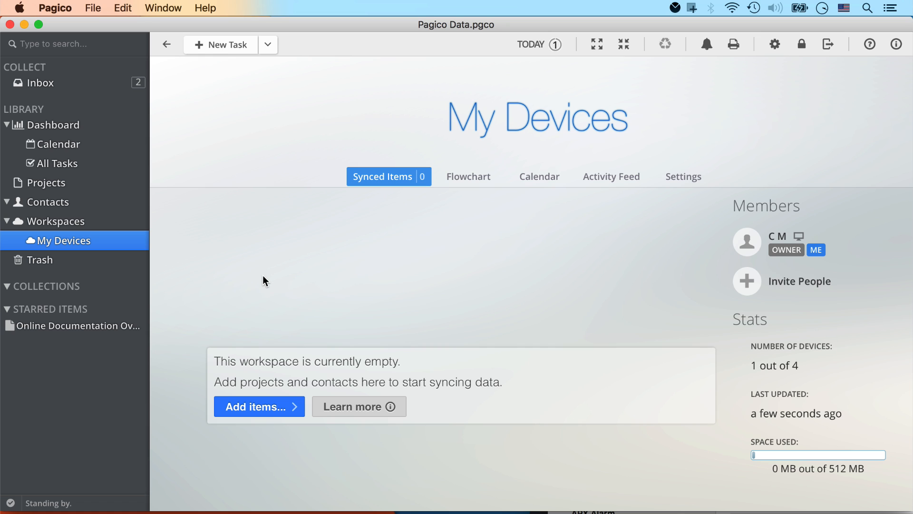
mouse_move(285, 264)
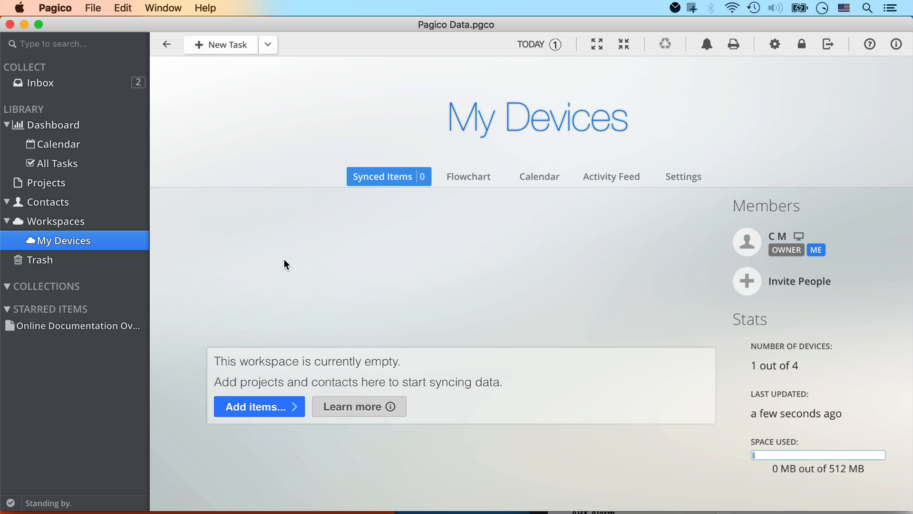
mouse_move(271, 245)
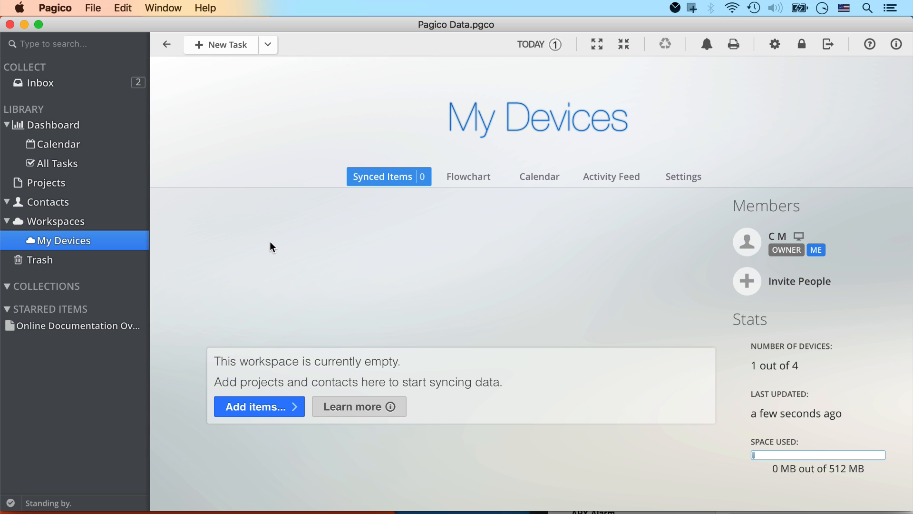
mouse_move(266, 244)
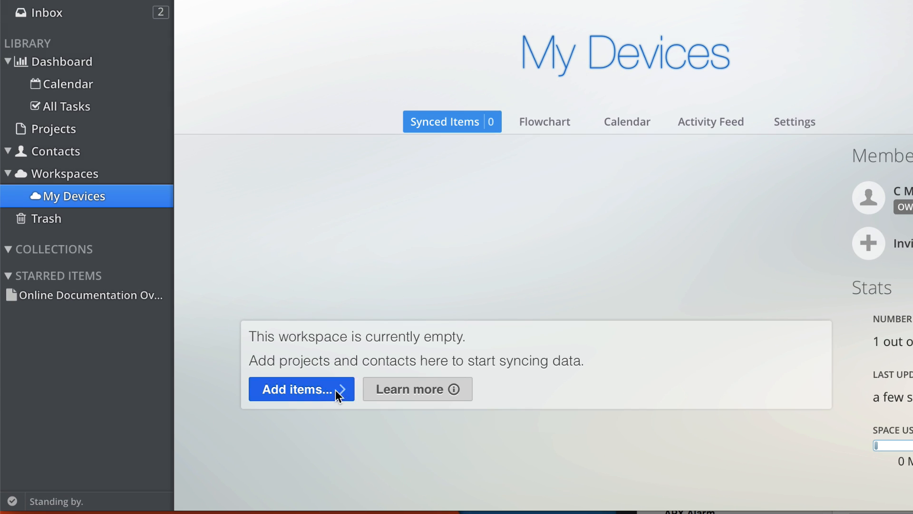
click(295, 389)
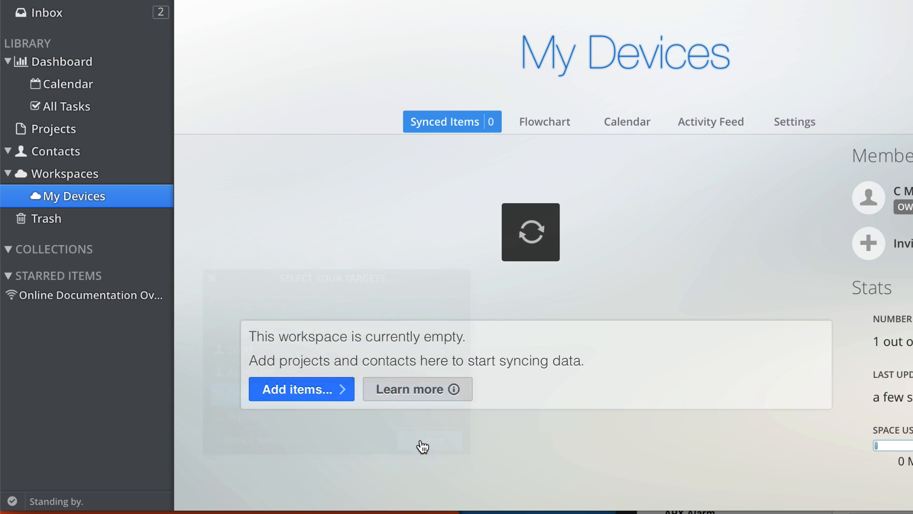
click(301, 388)
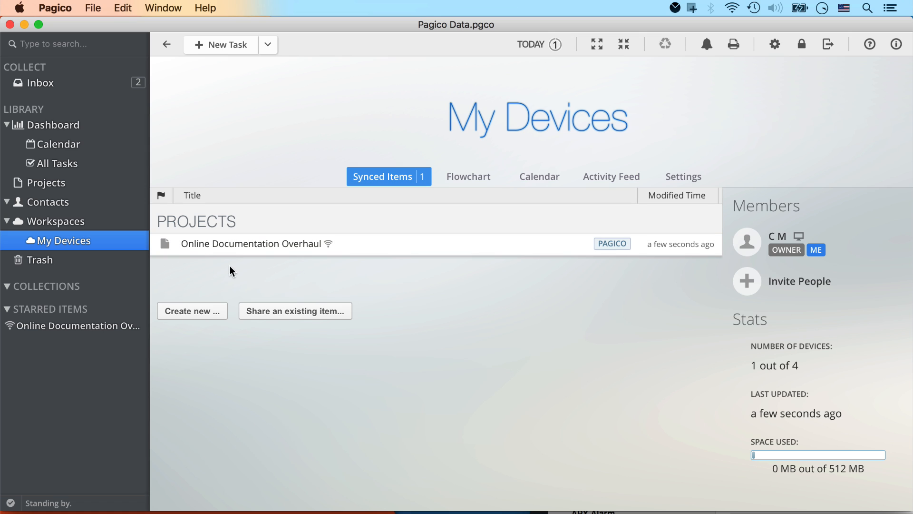
mouse_move(227, 255)
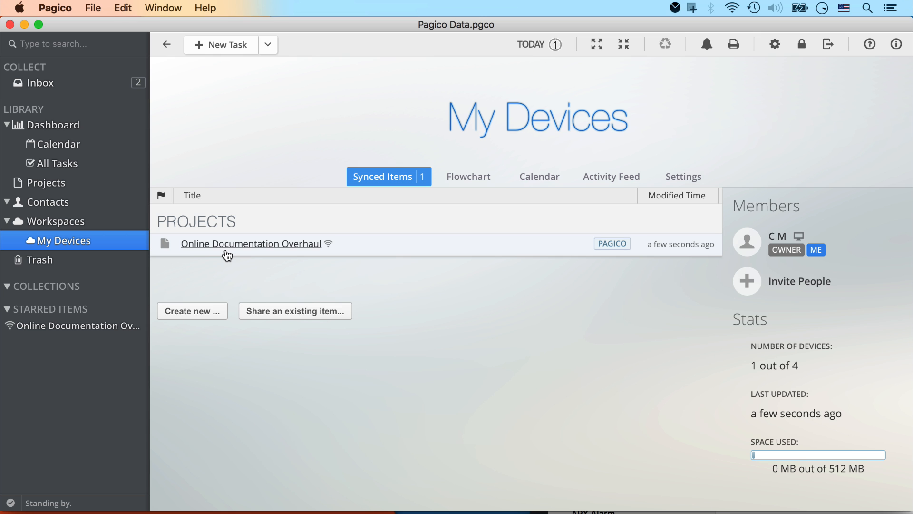